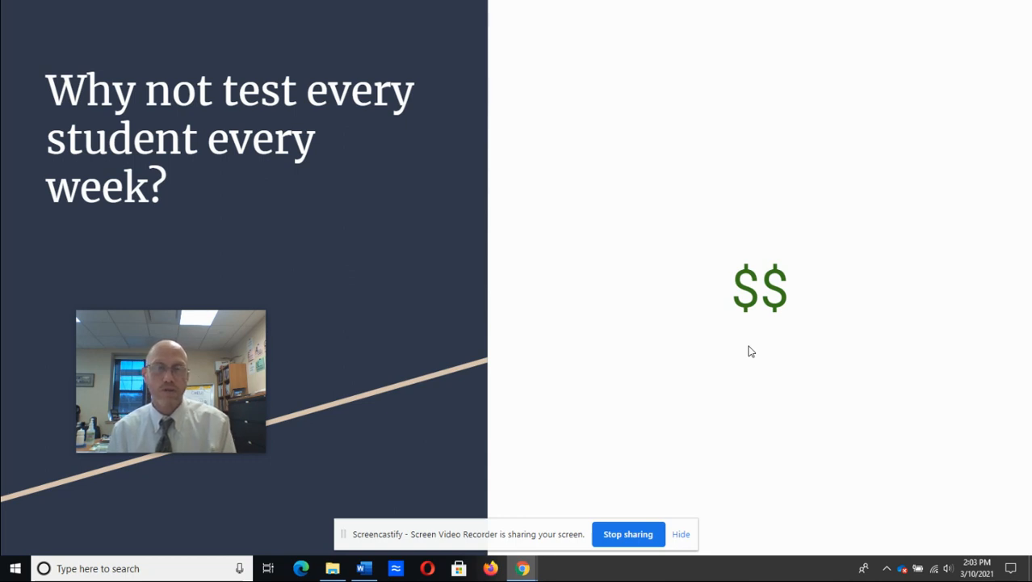
mouse_move(749, 273)
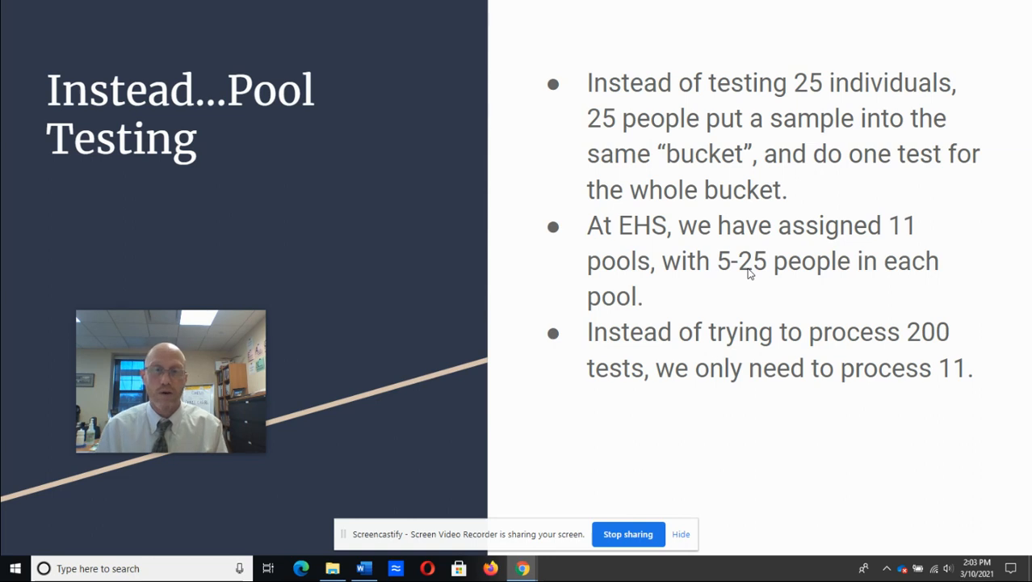
mouse_move(887, 236)
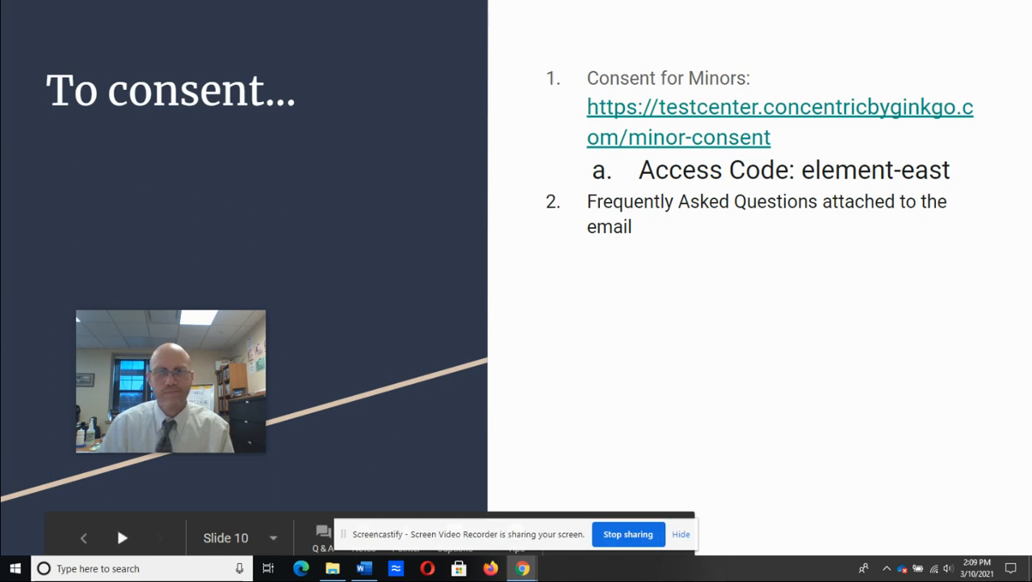
mouse_move(216, 133)
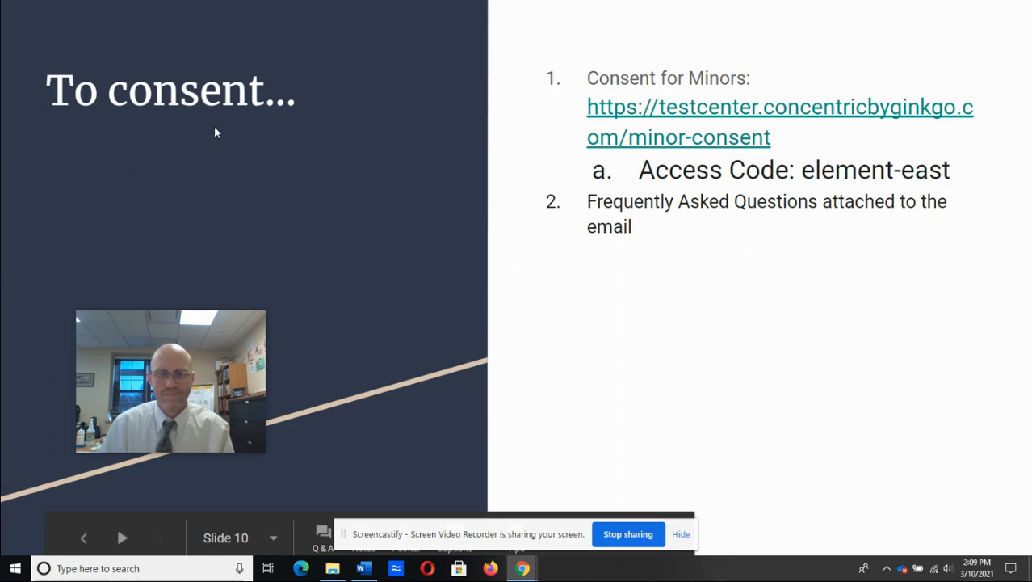